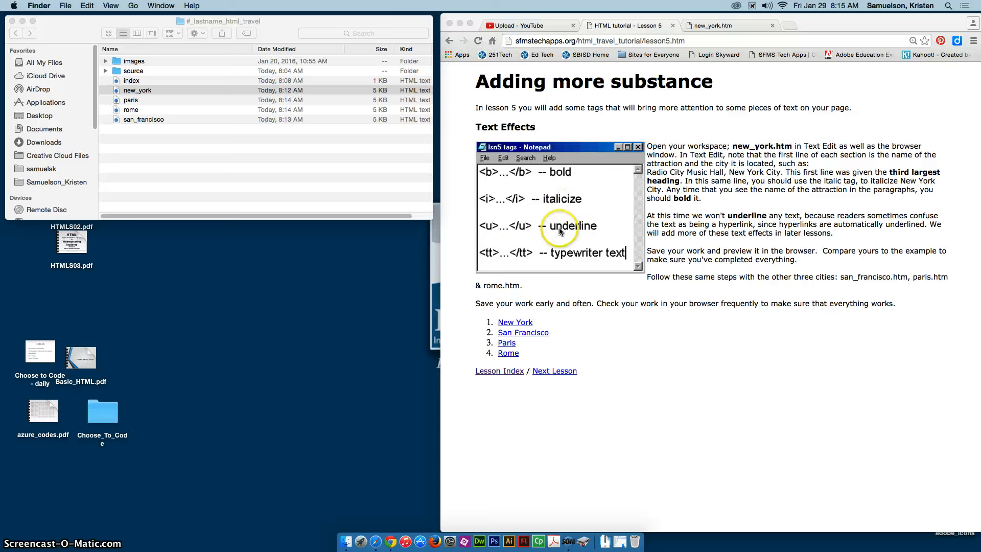
mouse_move(583, 236)
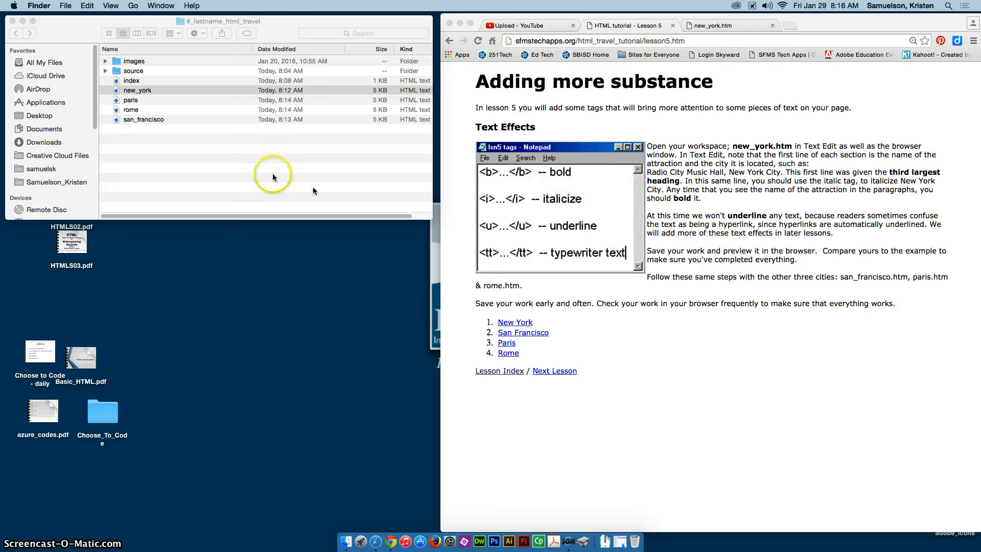
Step: Open the new_york file from the project folder in TextEdit via Open With
left_click(136, 90)
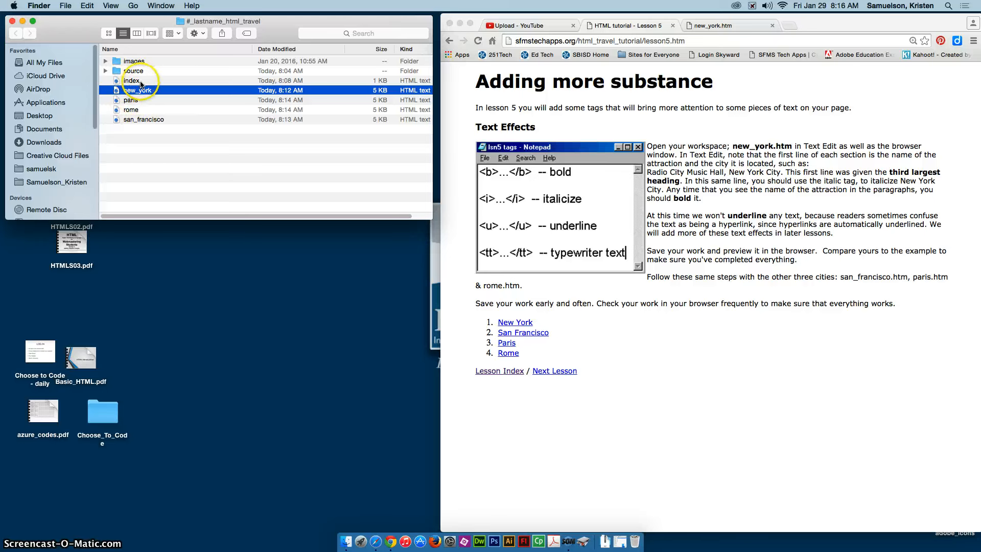
right_click(140, 91)
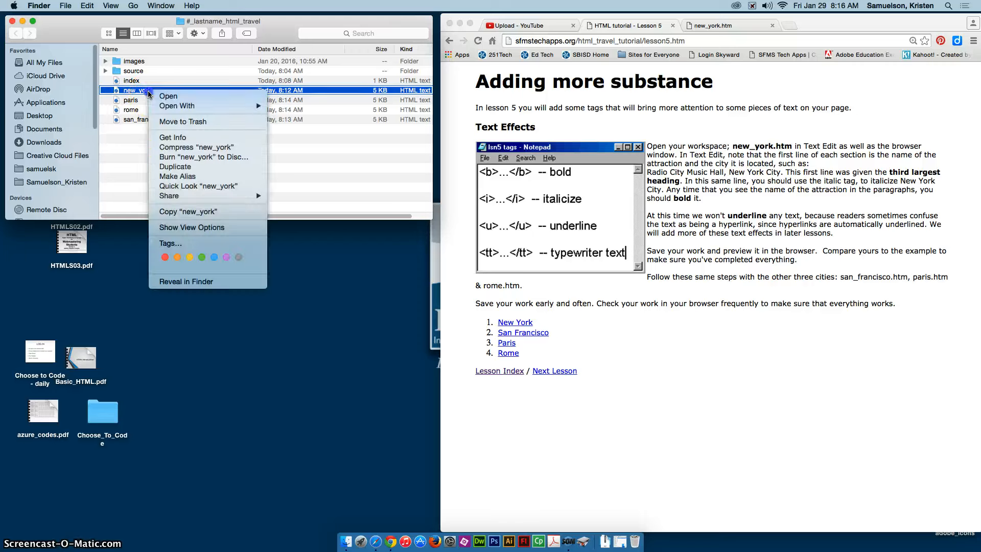
left_click(176, 105)
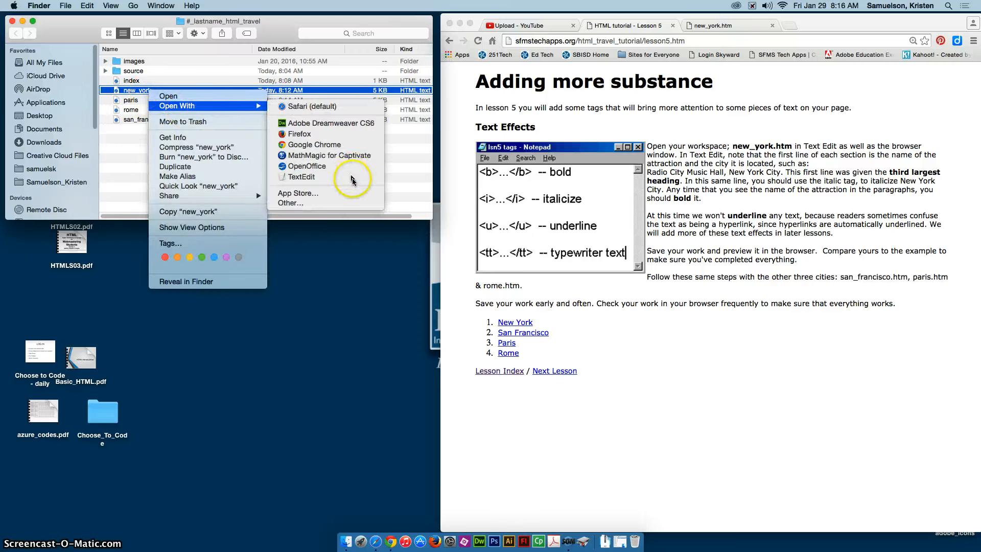
left_click(301, 176)
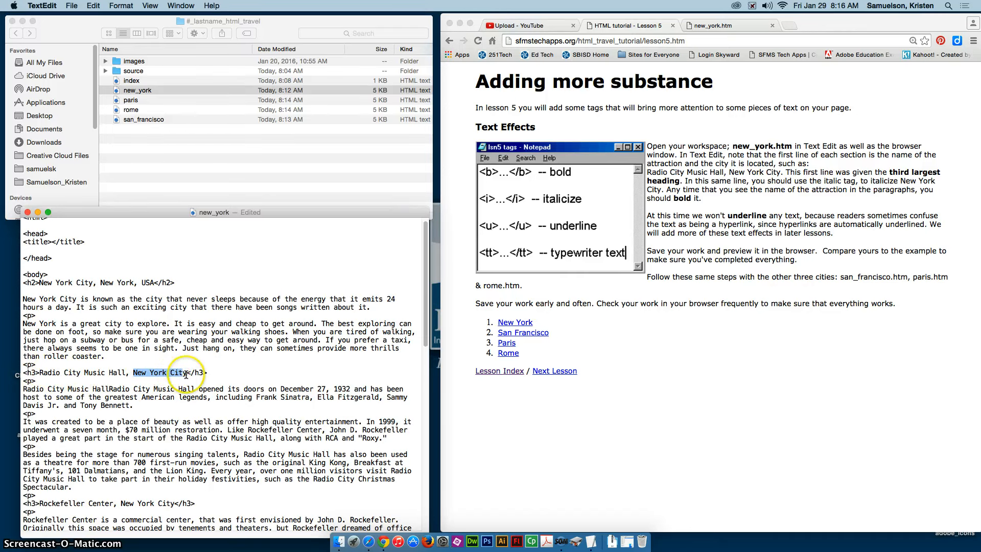
Step: Wrap 'New York City' in <i> tags in the Radio City and Rockefeller Center h3 headings
scroll("down", 3)
type("<")
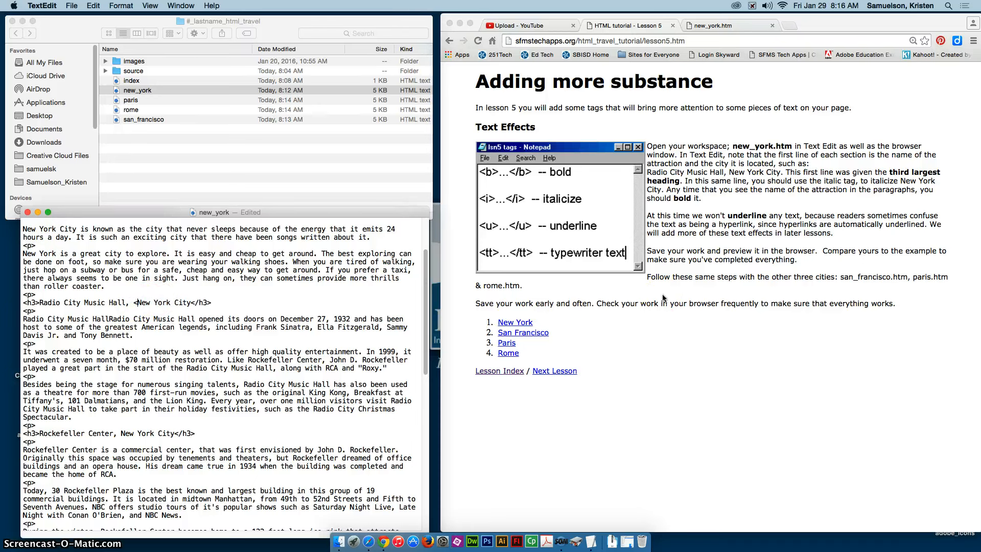
type("i>")
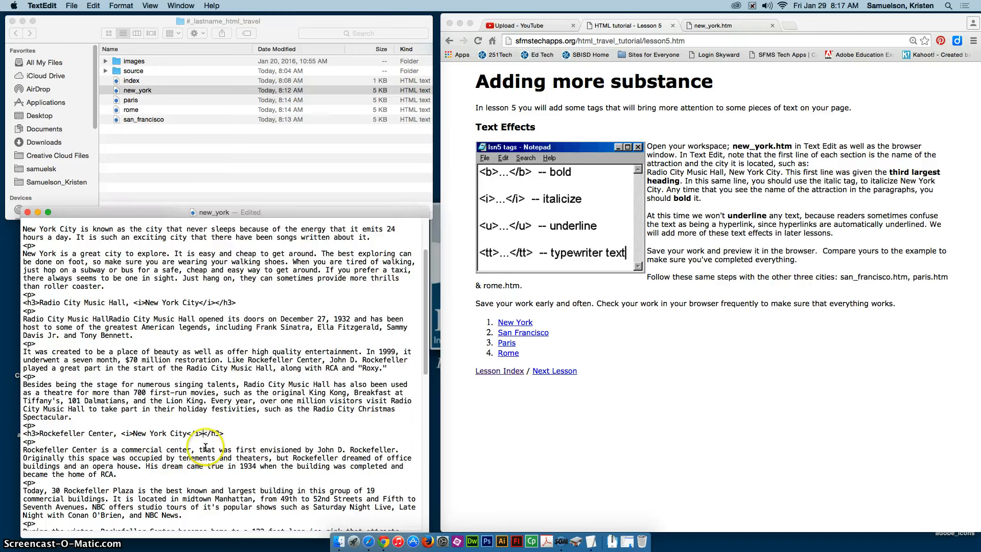
scroll("down", 3)
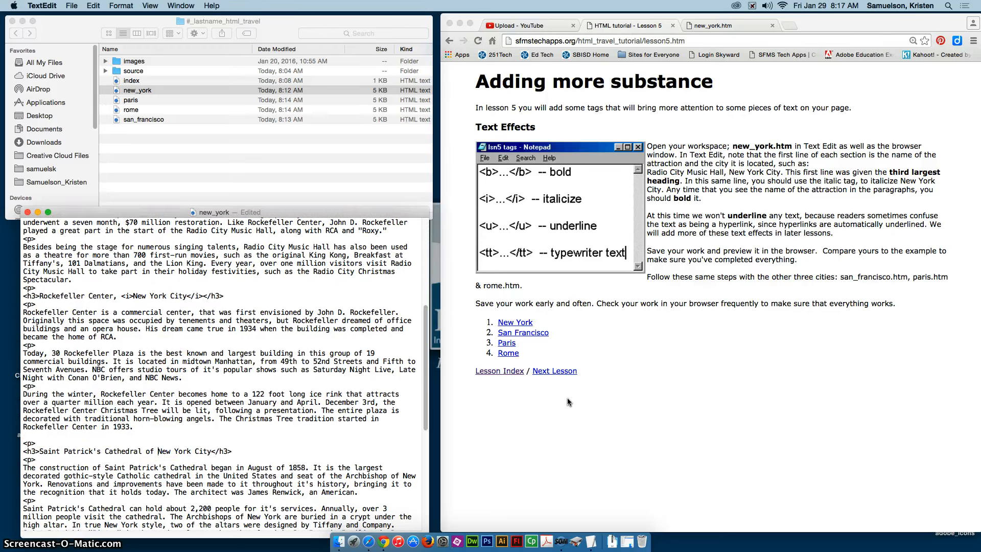
type("<i>")
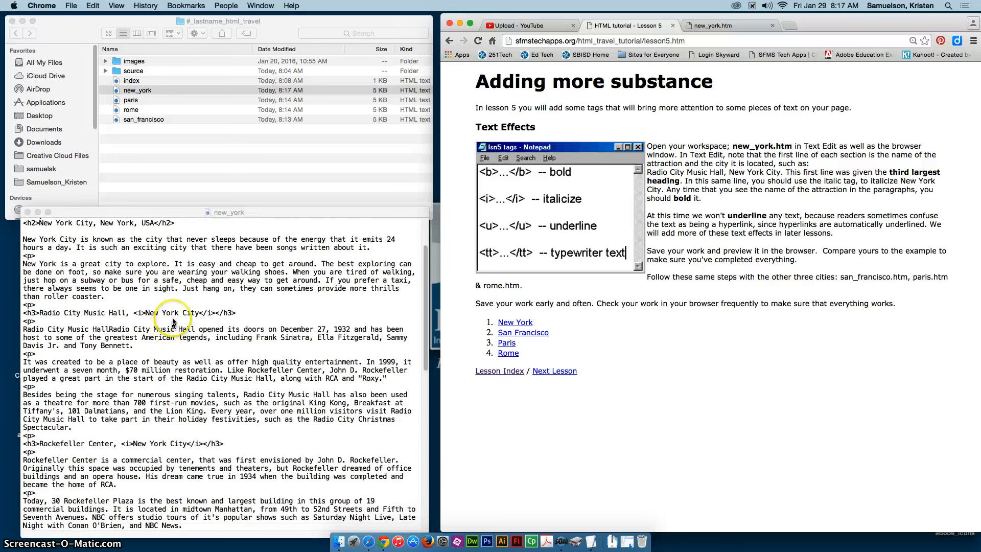
scroll("down", 3)
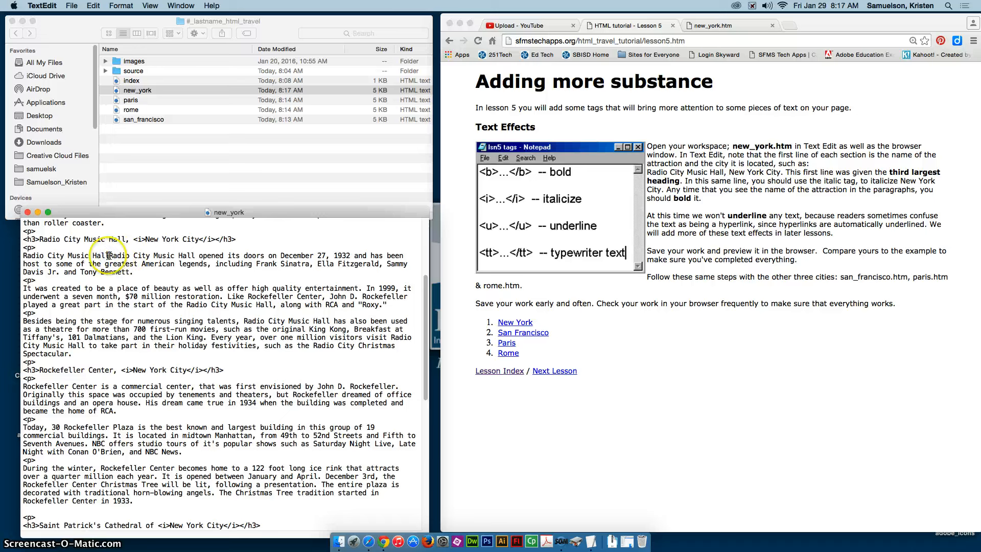
Step: Select the duplicated 'Radio City Music Hall' text in the paragraph
left_click_drag(125, 255, 405, 256)
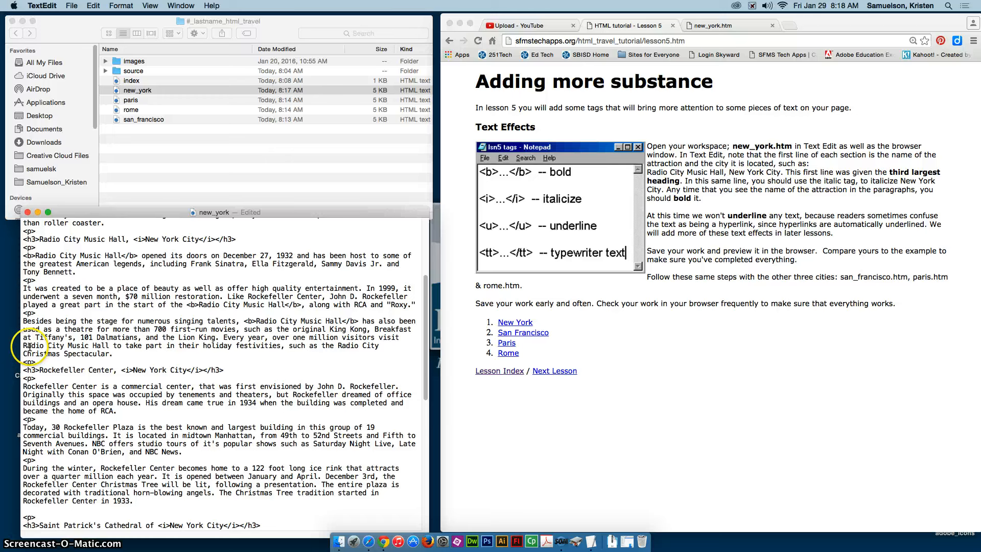
mouse_move(64, 346)
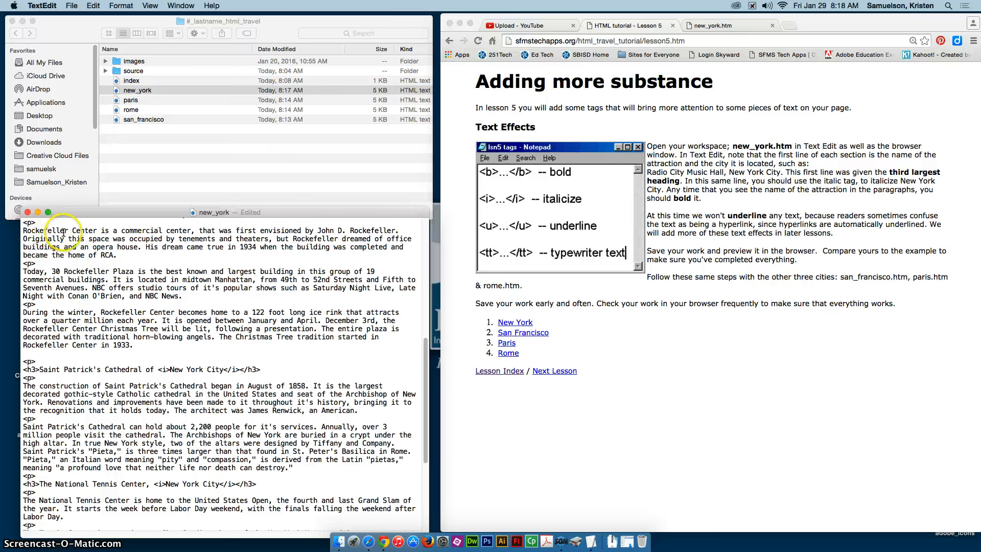
Step: Insert a <b> tag before 'Rockefeller Center' in its first paragraph
type("<b>")
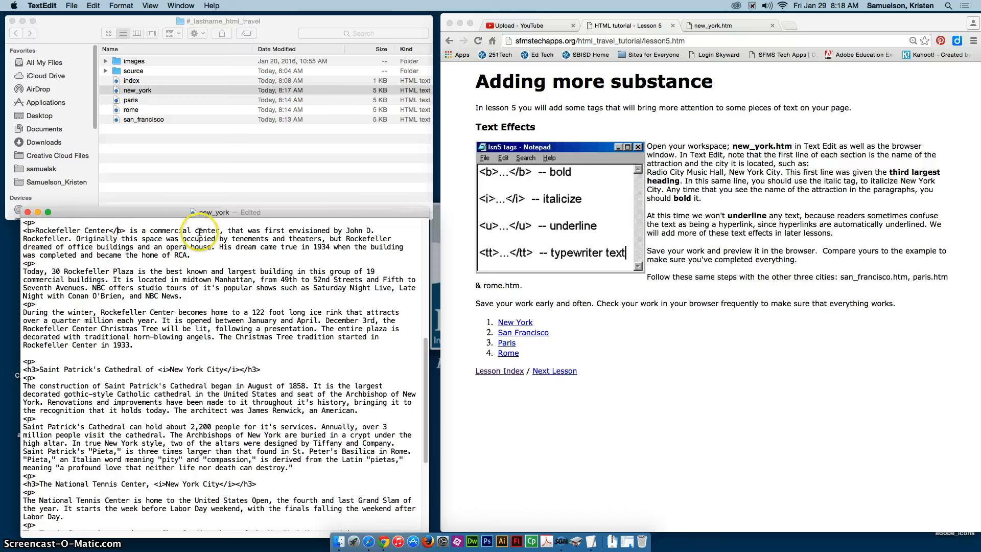
mouse_move(353, 240)
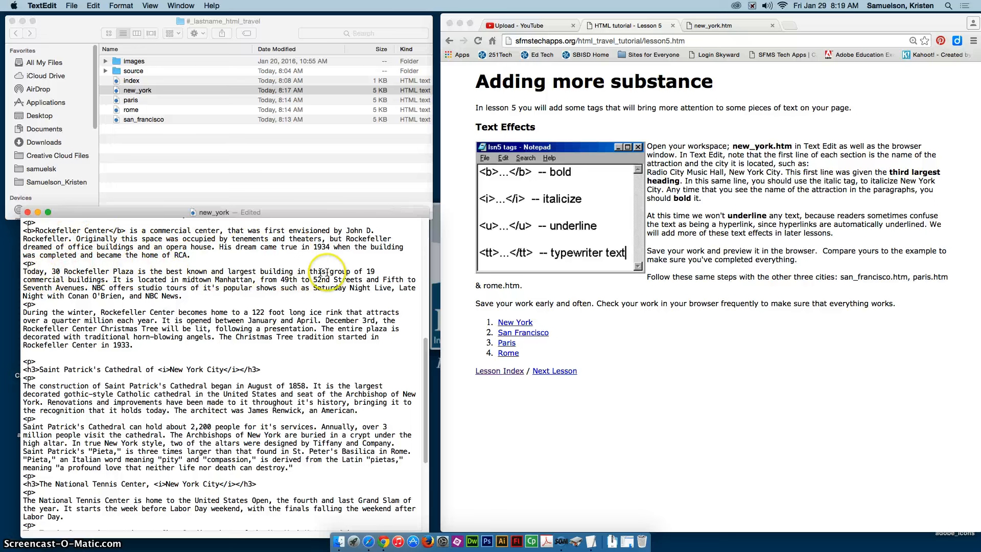
mouse_move(108, 309)
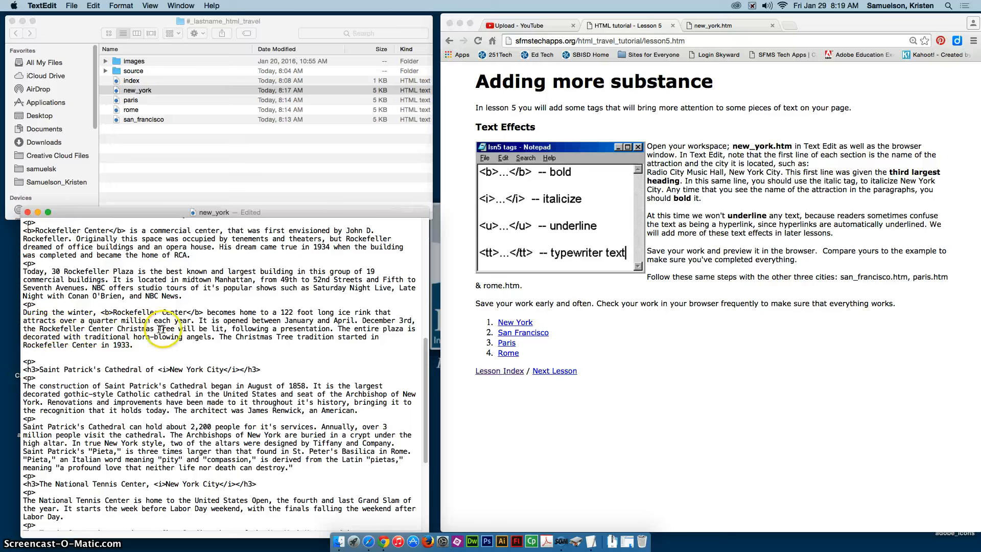
mouse_move(69, 351)
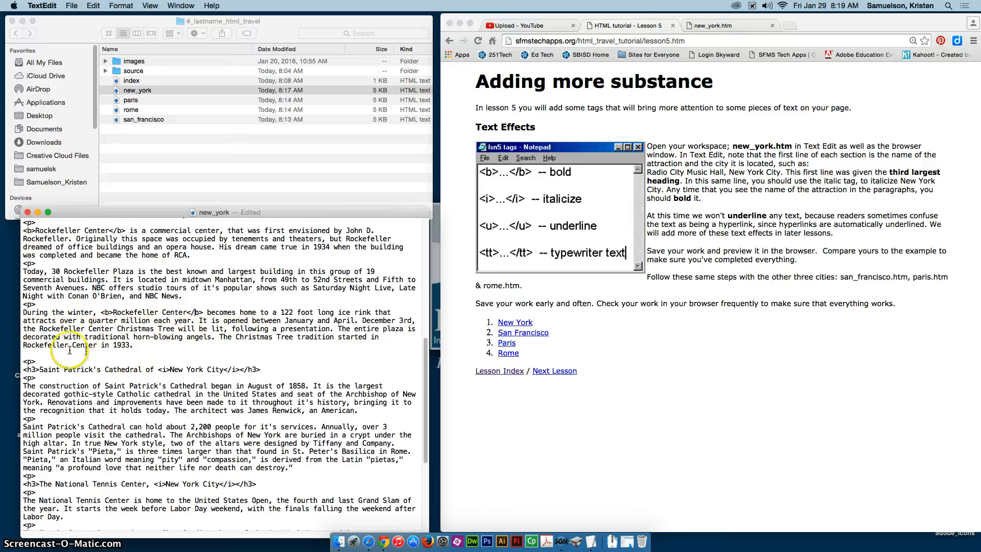
mouse_move(79, 351)
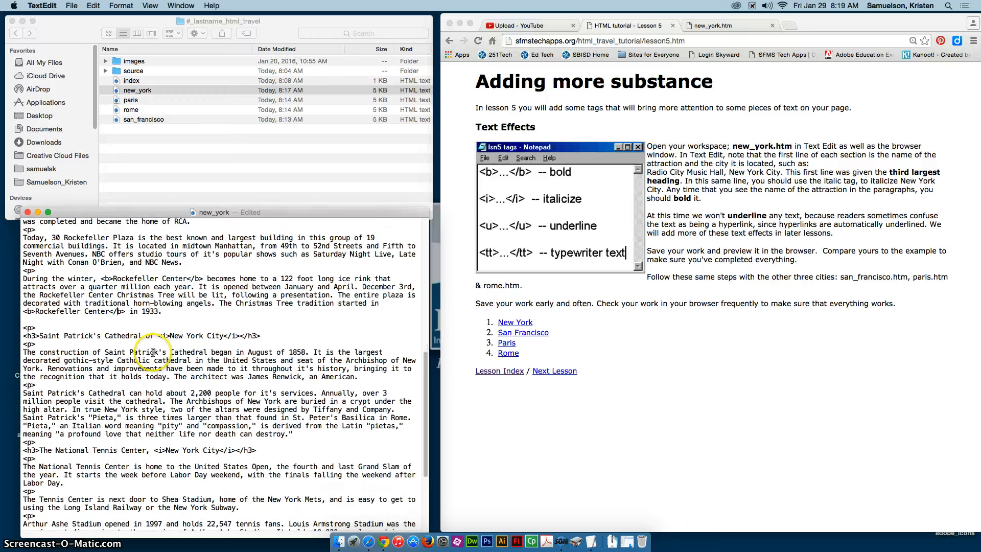
Step: Add <b> tags around Saint Patrick's Cathedral and National Tennis Center names
scroll("down", 3)
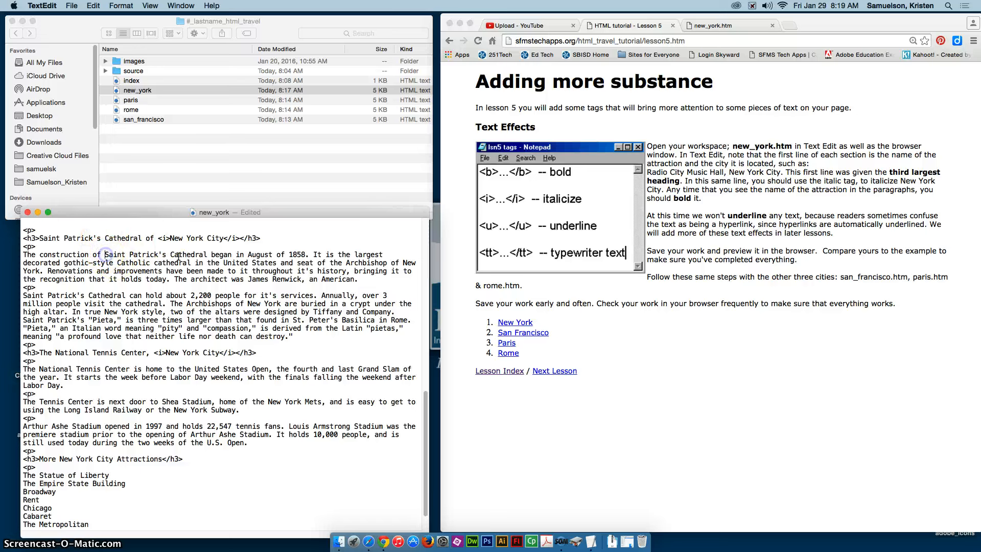
type("<b>")
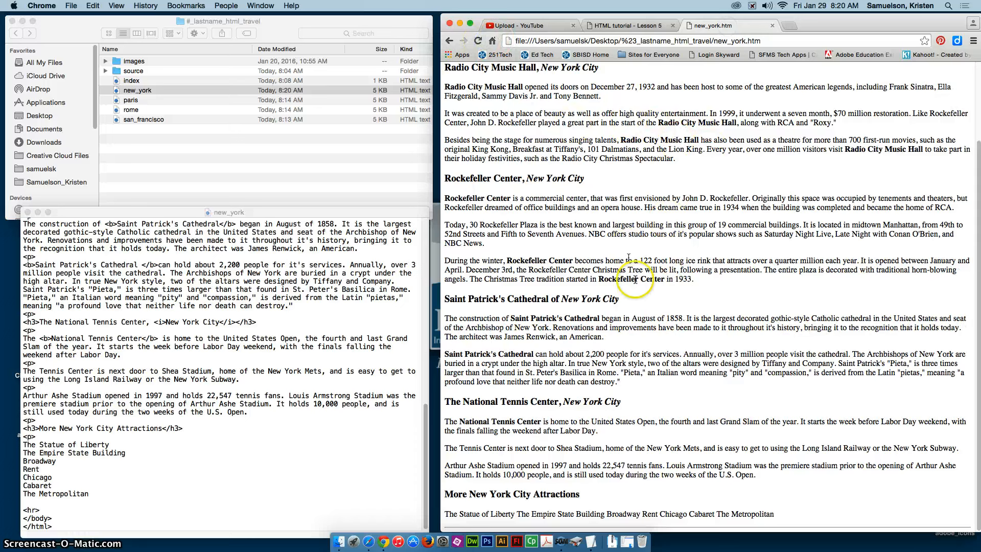
mouse_move(265, 358)
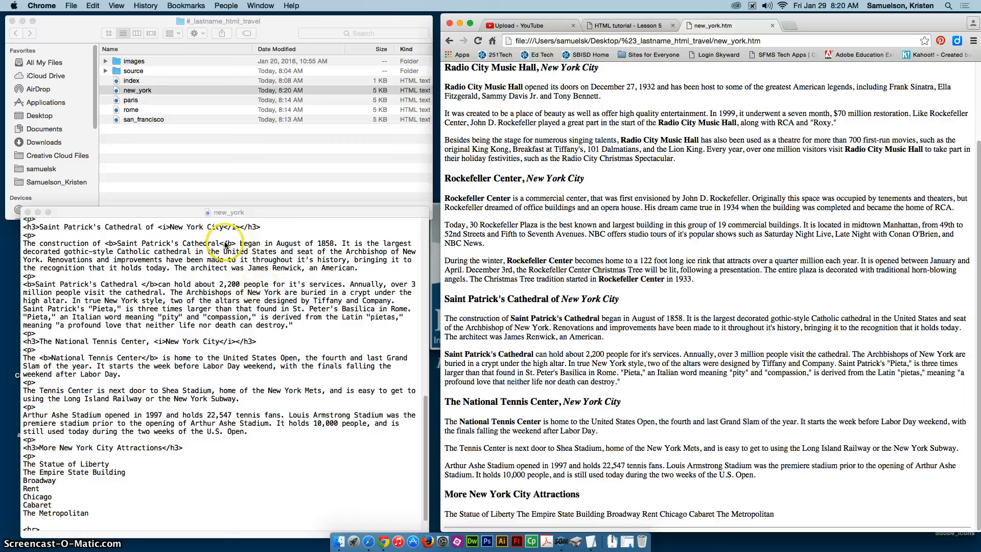
Step: Fix the missing slash in Saint Patrick's Cathedral's closing </b> tag and reload Chrome
left_click(225, 244)
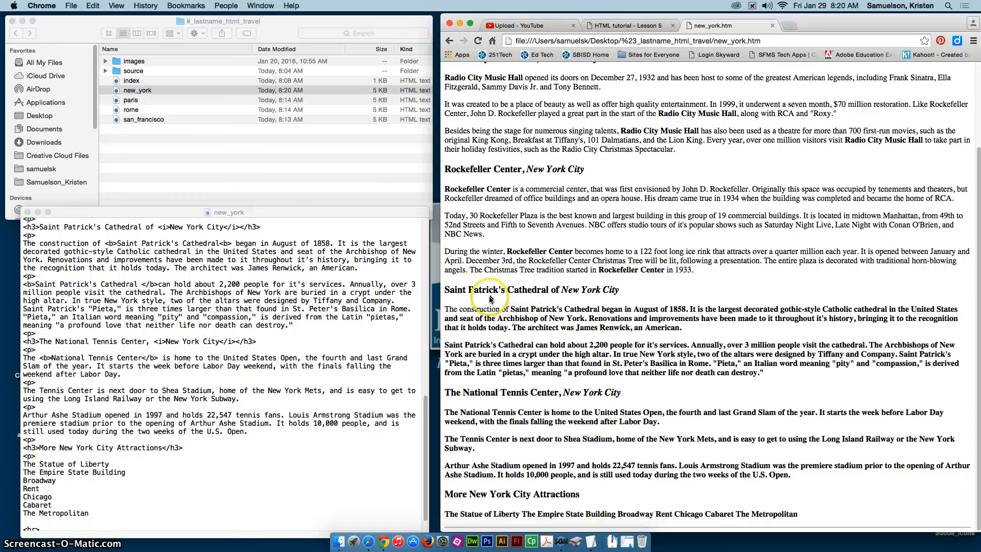
mouse_move(592, 303)
type("/")
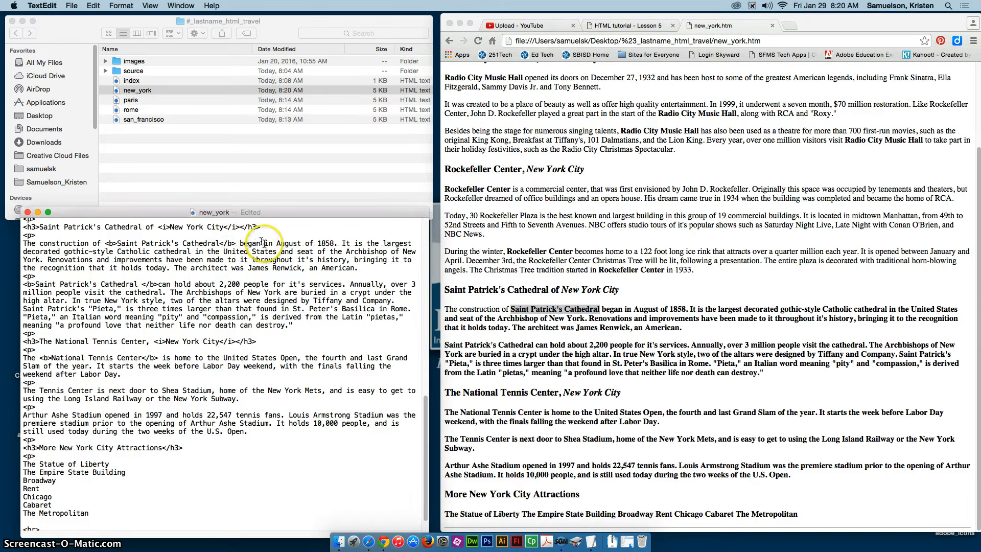
left_click(480, 41)
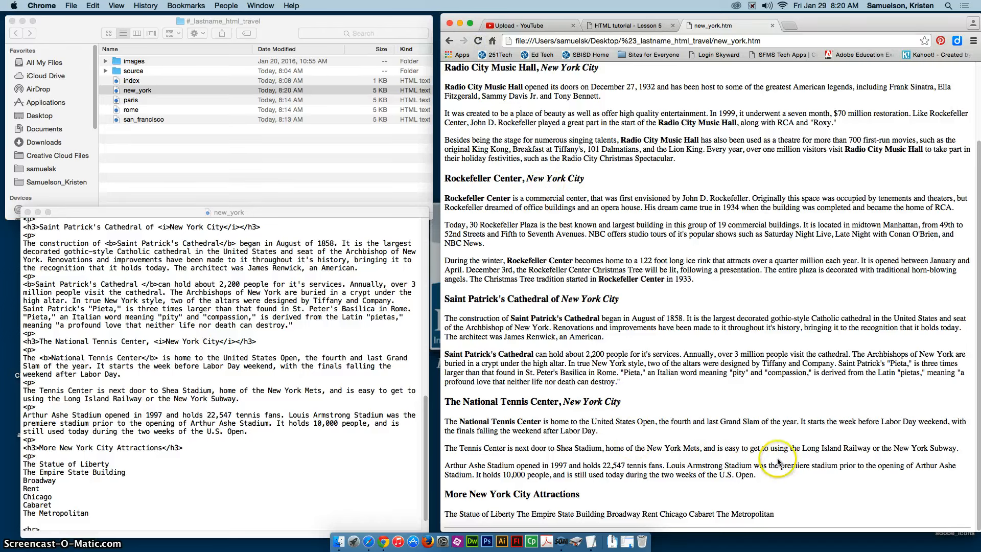
mouse_move(95, 202)
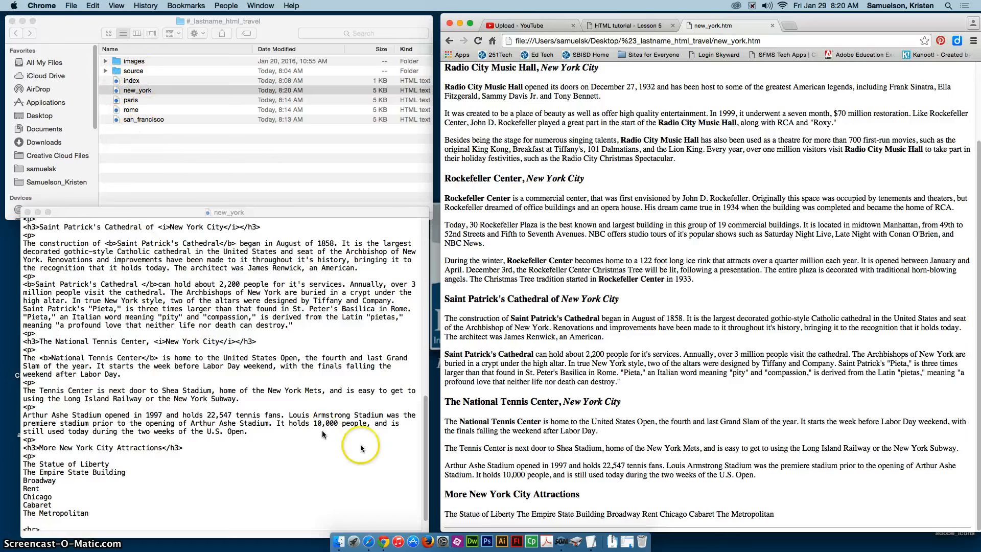
mouse_move(562, 546)
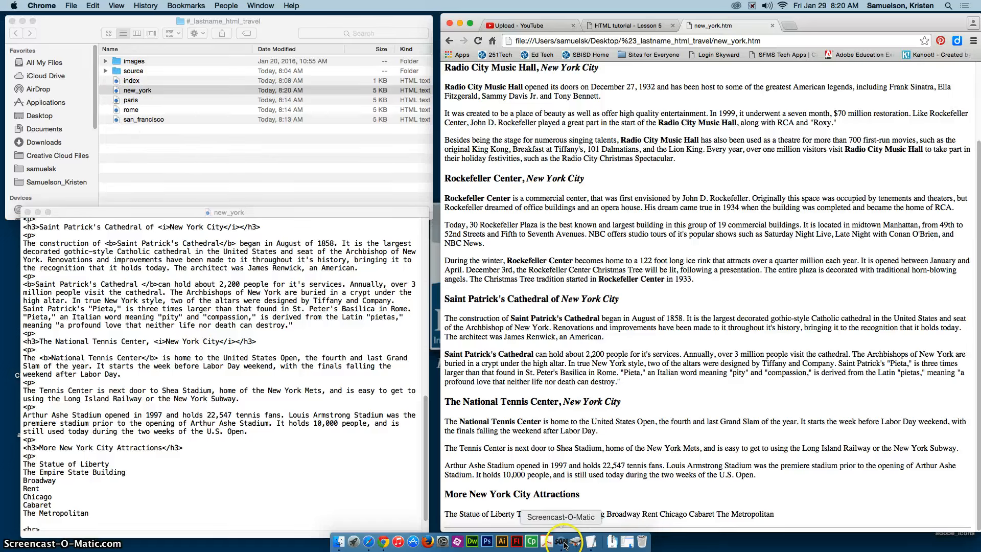